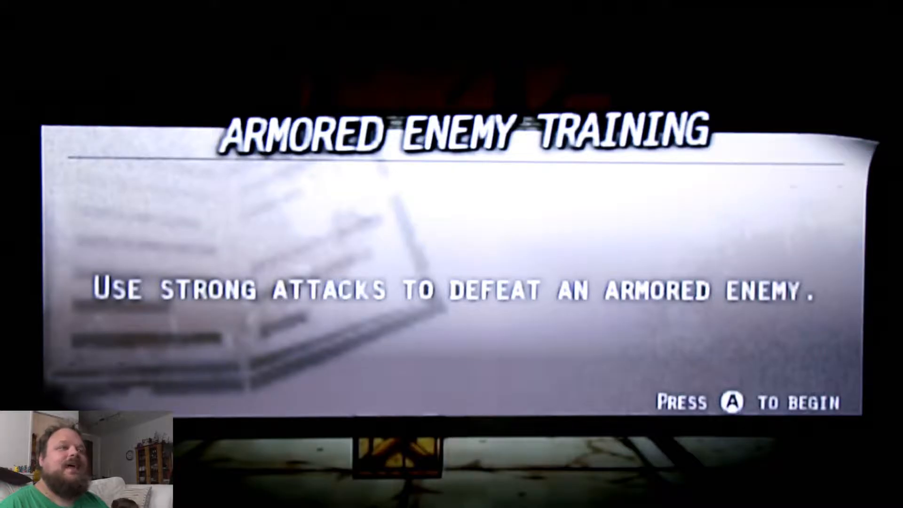
{"action": "key", "text": "A"}
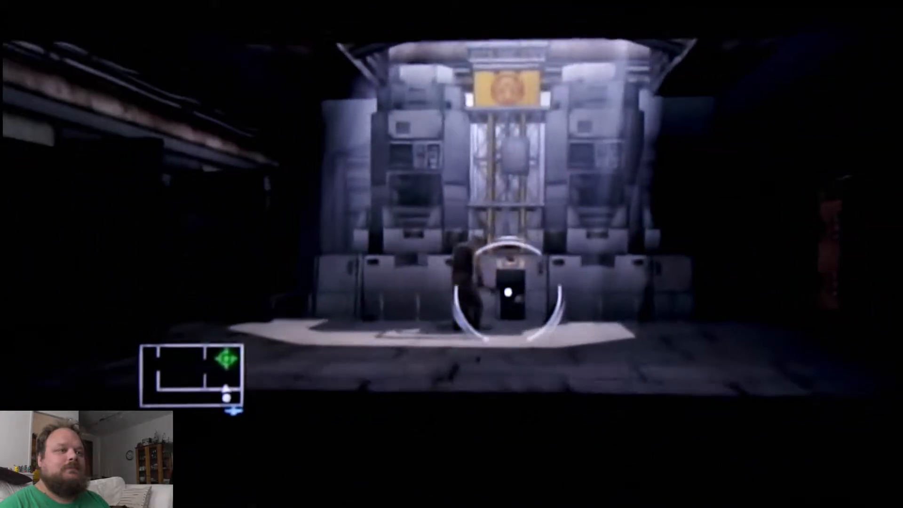
{"action": "left_click", "coordinate": [451, 254]}
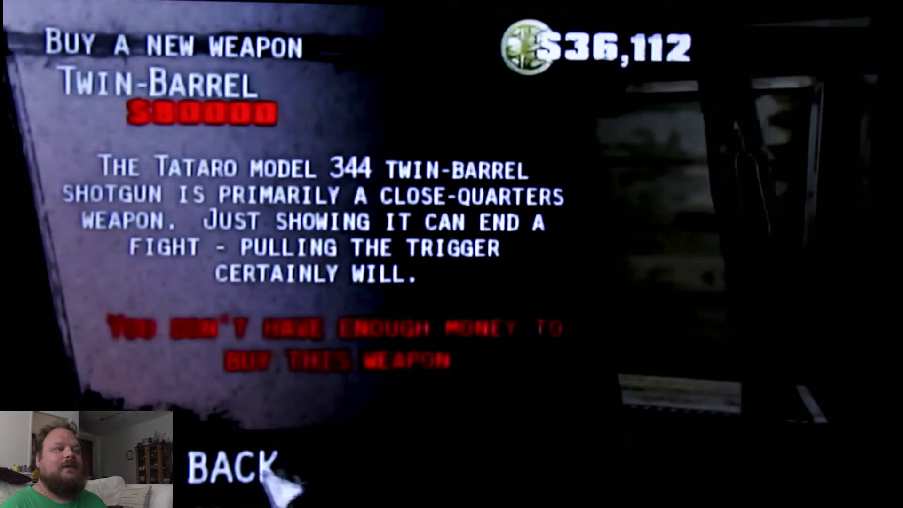
{"action": "mouse_move", "coordinate": [504, 297]}
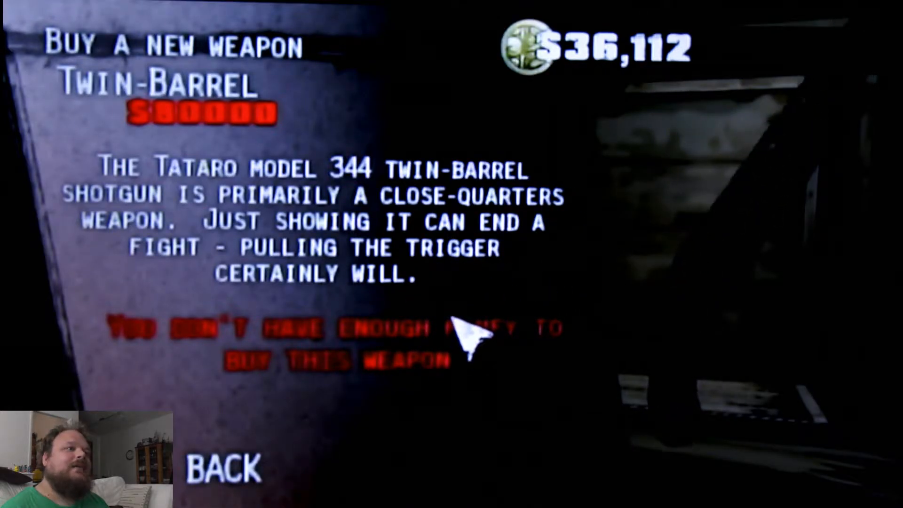
{"action": "mouse_move", "coordinate": [401, 357]}
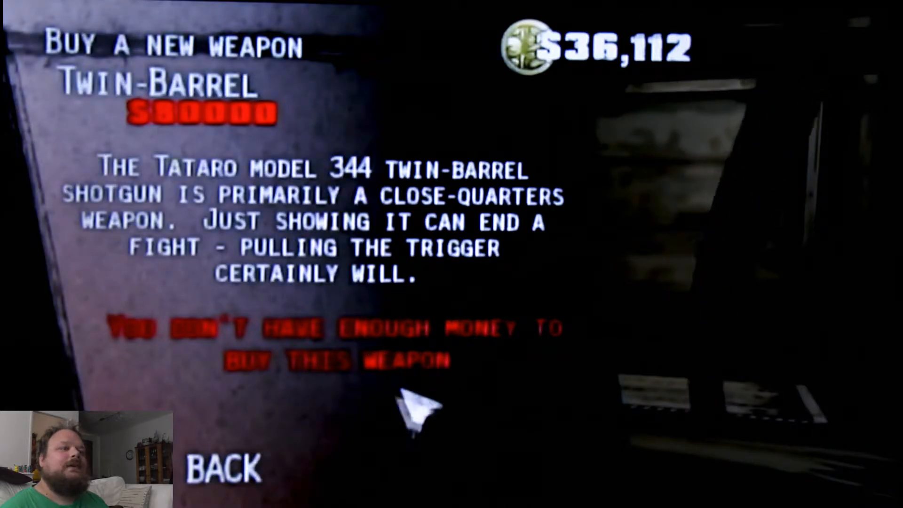
{"action": "left_click", "coordinate": [224, 476]}
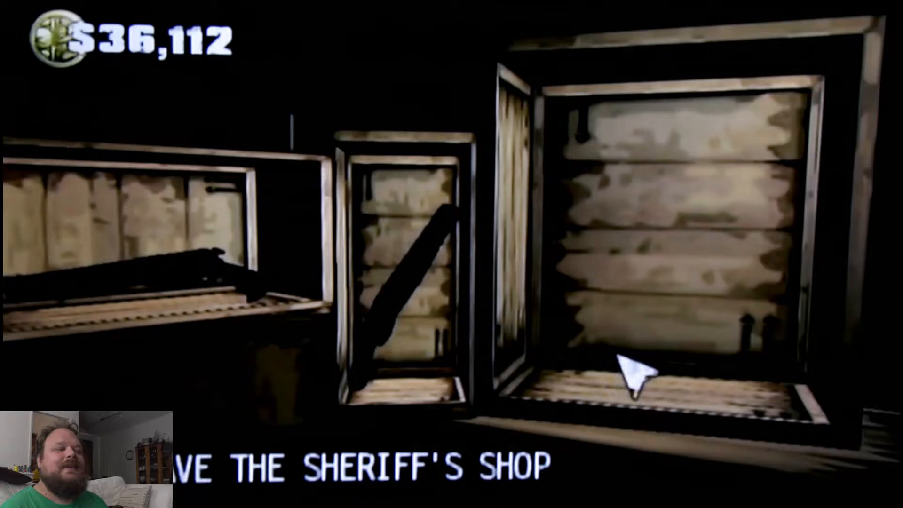